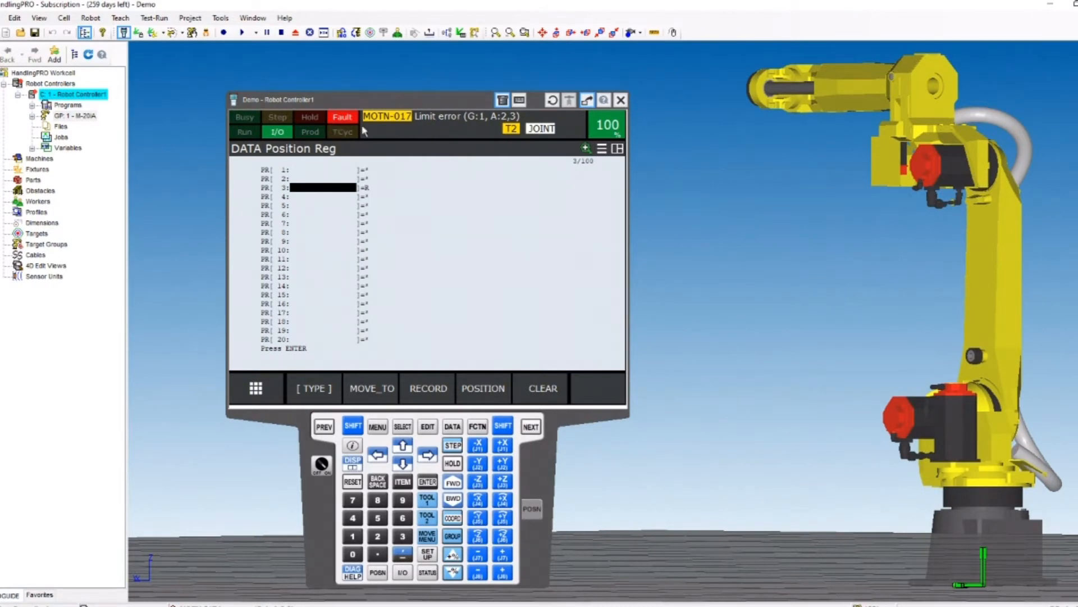
pyautogui.moveTo(403, 129)
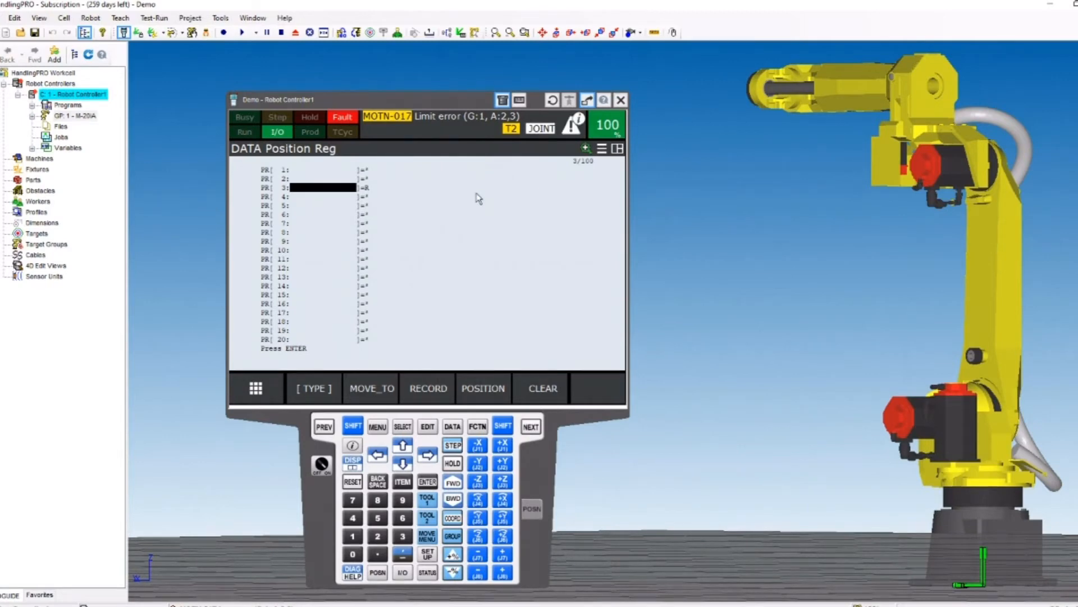
pyautogui.moveTo(483, 129)
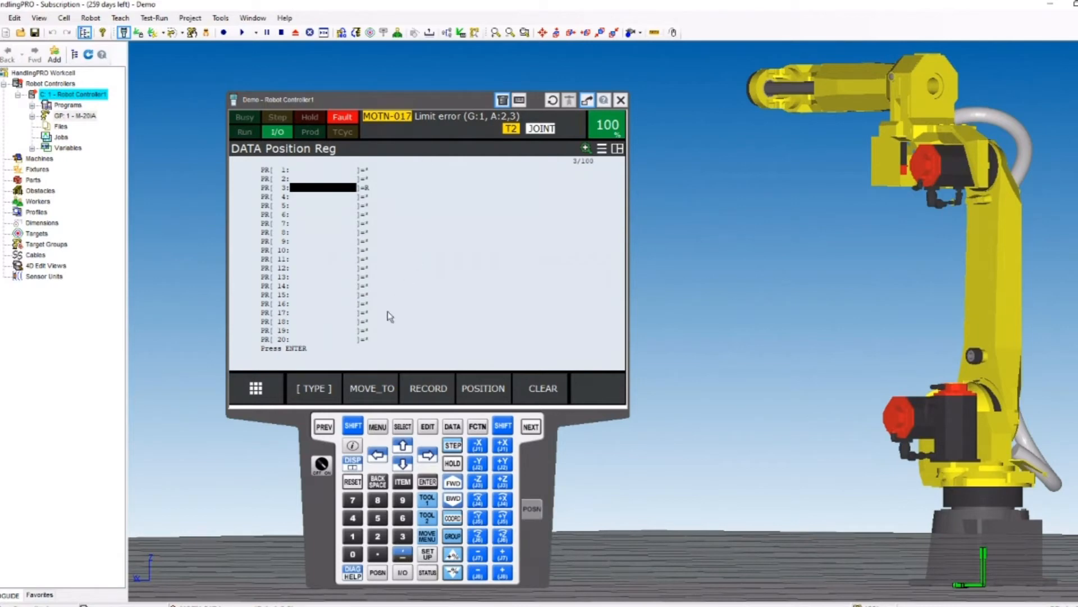
# Step: Choose ALARM from the pendant MENU to list the active MOTN-017 limit error
pyautogui.click(351, 426)
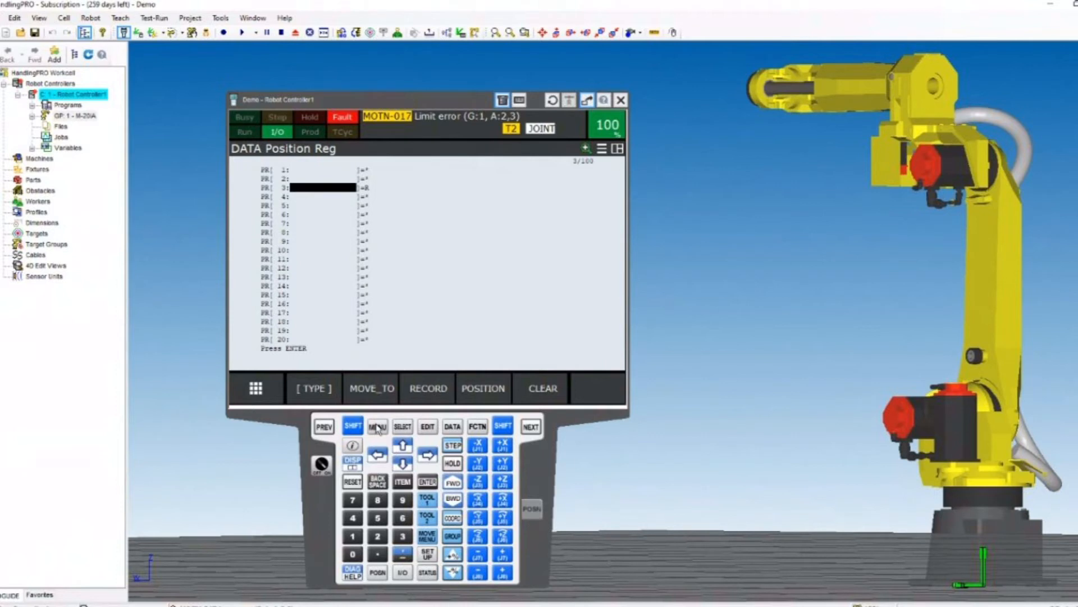
pyautogui.click(378, 427)
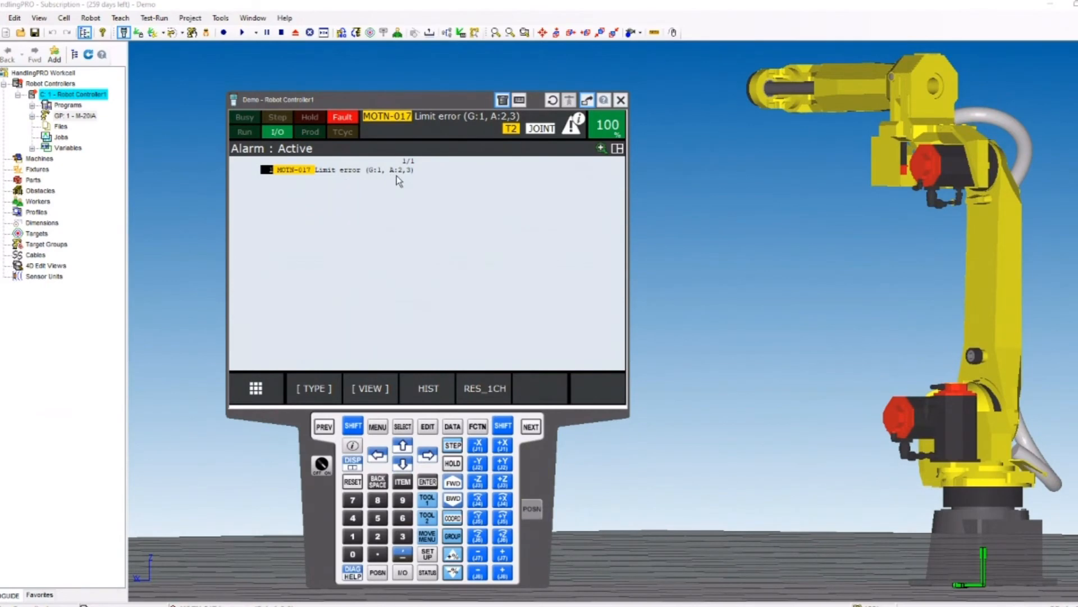
pyautogui.moveTo(416, 245)
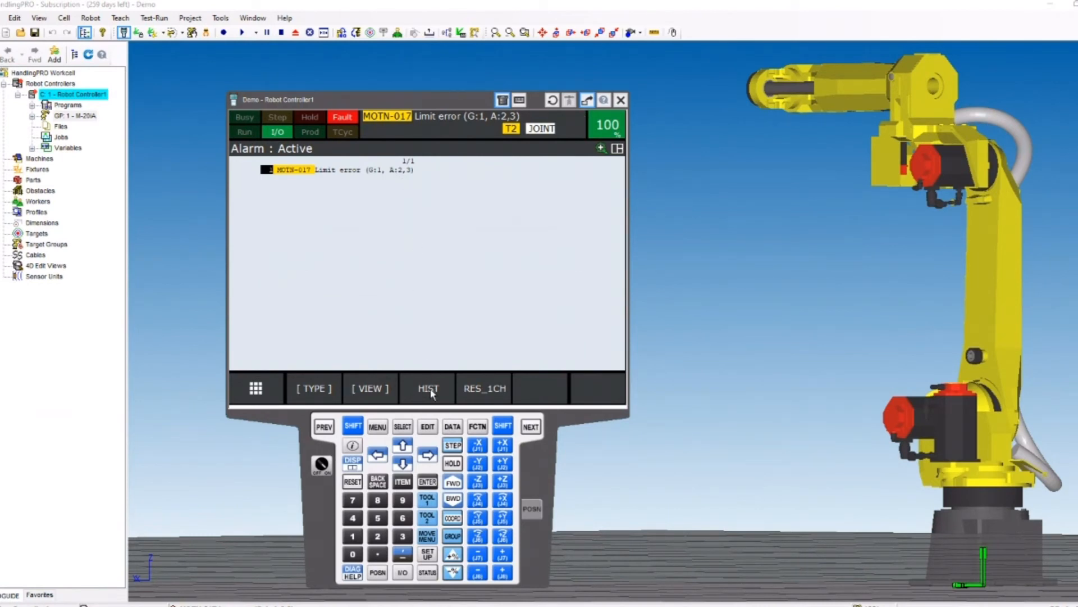
# Step: Switch to alarm history with HIST and show the MOTN-017 detail with its data and date
pyautogui.click(427, 388)
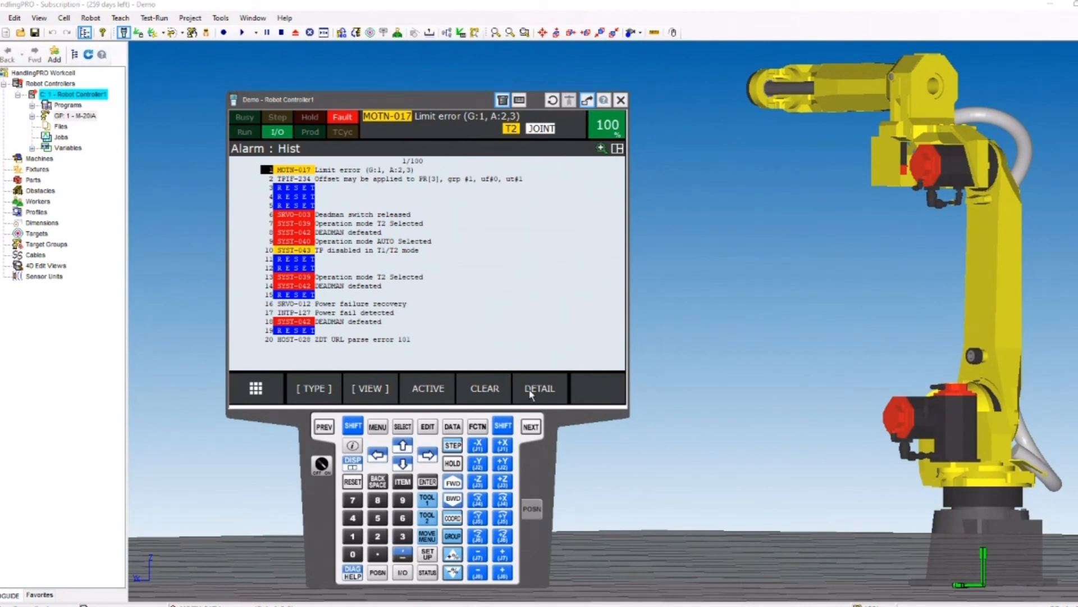
pyautogui.click(540, 388)
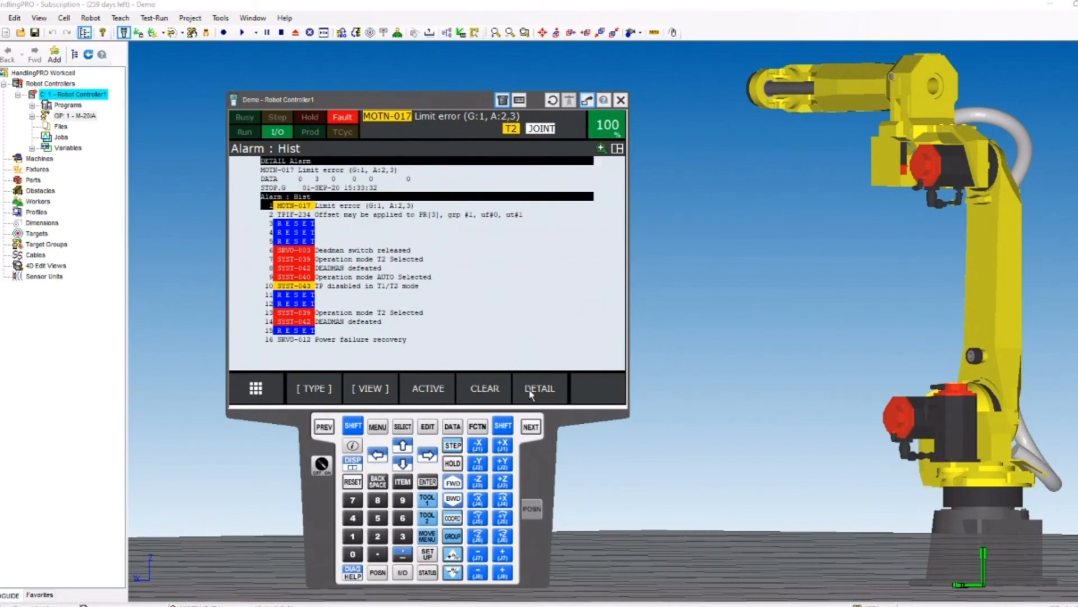